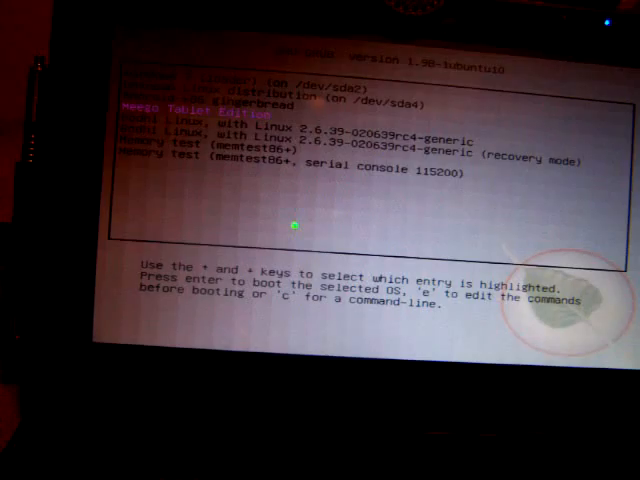
# - Boot the 'MeeGo Tablet Edition' entry from the GRUB menu
pyautogui.press('Return')
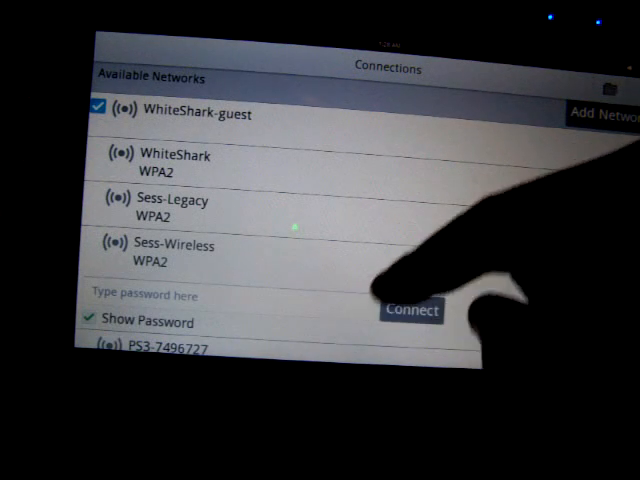
# - Connect to the WhiteShark-guest network from Available Networks
pyautogui.click(143, 294)
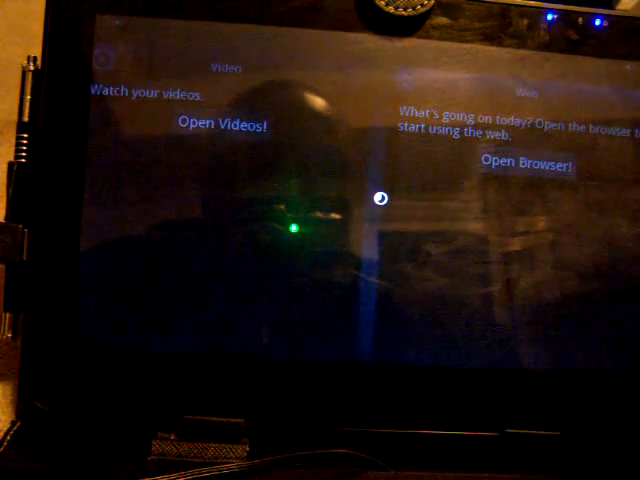
# - Tap 'Open Browser!' in the Web panel of the home screen
pyautogui.click(528, 162)
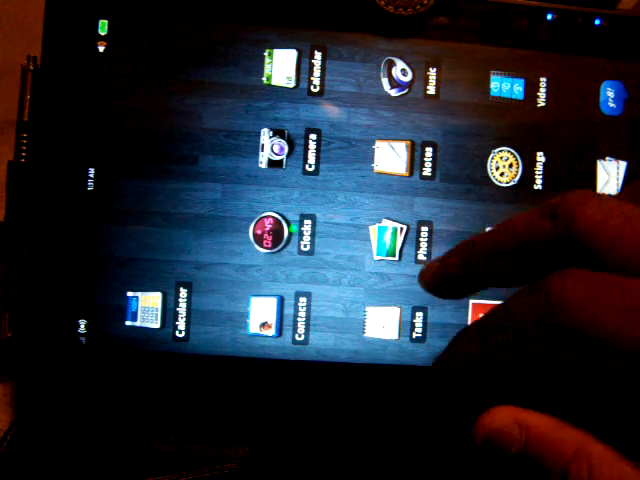
# - Launch the Fennec web browser from the applications grid
pyautogui.click(392, 155)
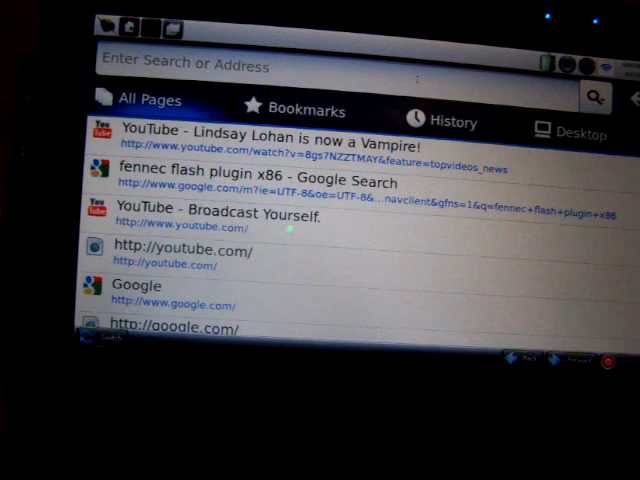
# - Type google.com into the 'Enter Search or Address' bar
pyautogui.write('goo')
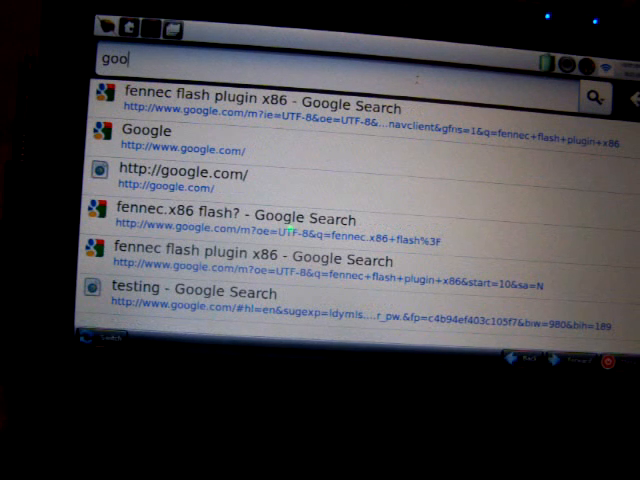
pyautogui.write('gle')
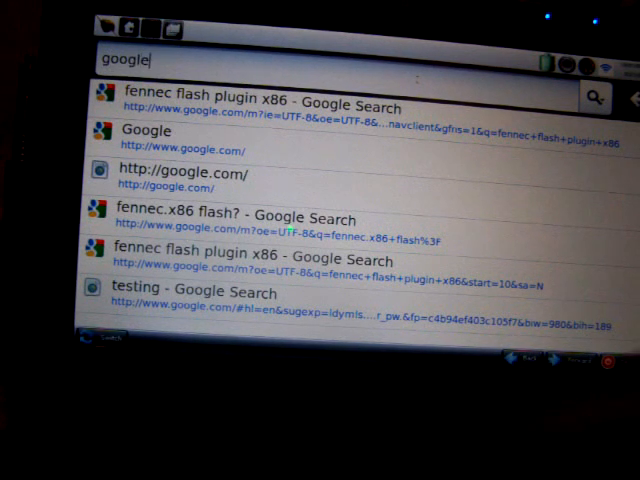
pyautogui.write('.com')
pyautogui.write('else video tes')
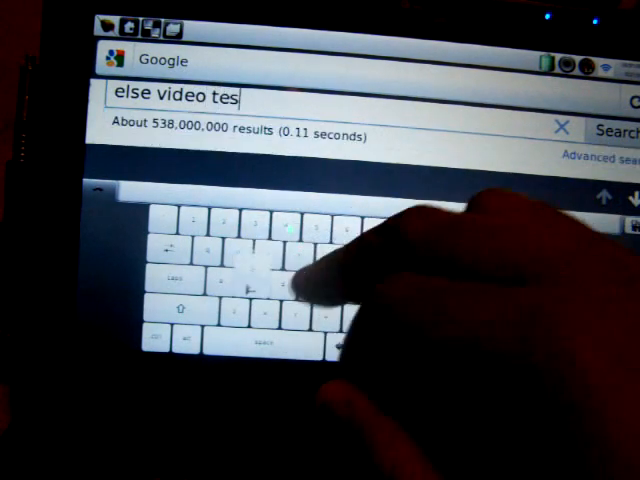
# - Start typing the video test query into the Google search field
pyautogui.write('t')
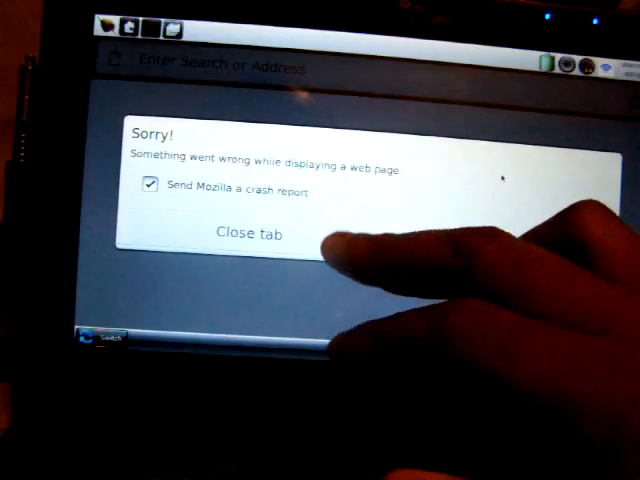
# - Close the crashed tab from the 'Sorry! Something went wrong' dialog
pyautogui.click(245, 234)
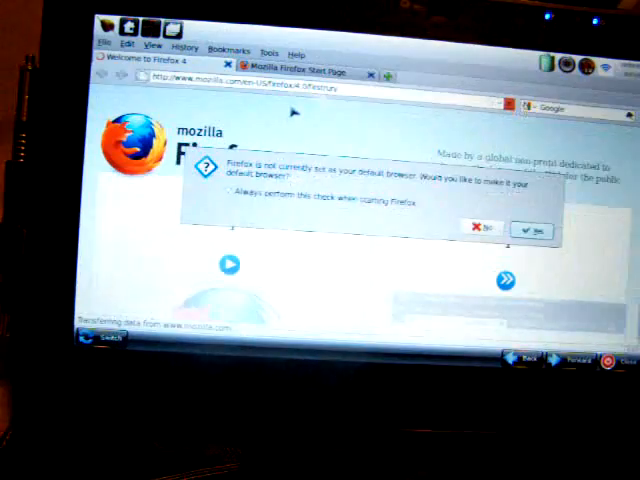
# - Decline making Firefox the default browser and load youtube.com
pyautogui.click(482, 230)
pyautogui.write('youtube')
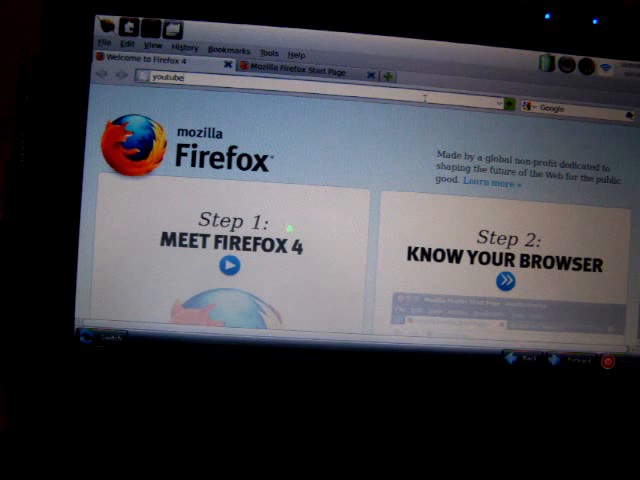
pyautogui.write('c')
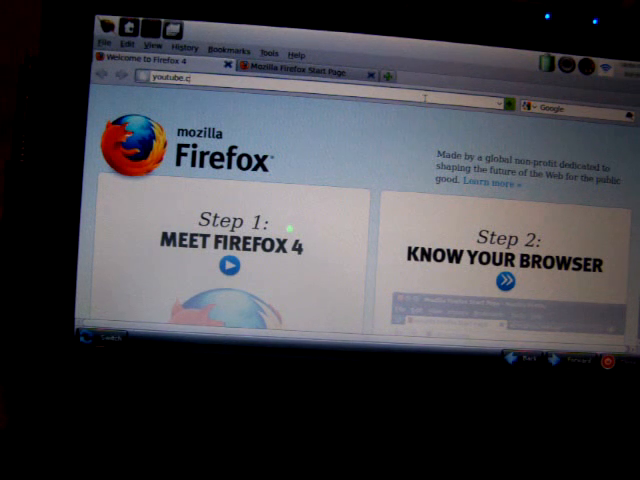
pyautogui.press('Return')
pyautogui.write('t')
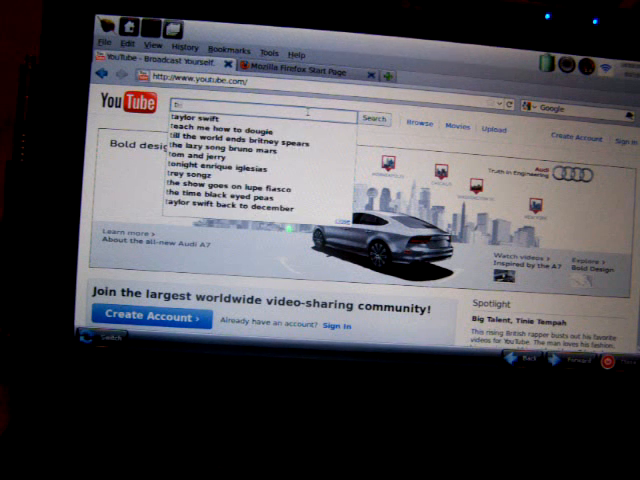
# - Search YouTube for 'test' and play the Google Chrome Speed Tests video
pyautogui.click(372, 119)
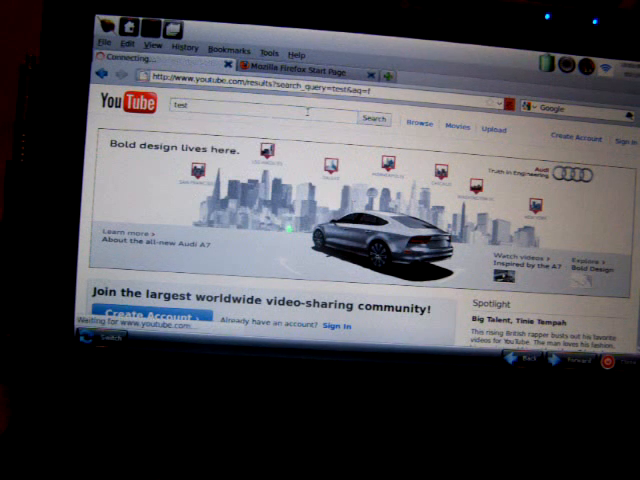
pyautogui.click(373, 119)
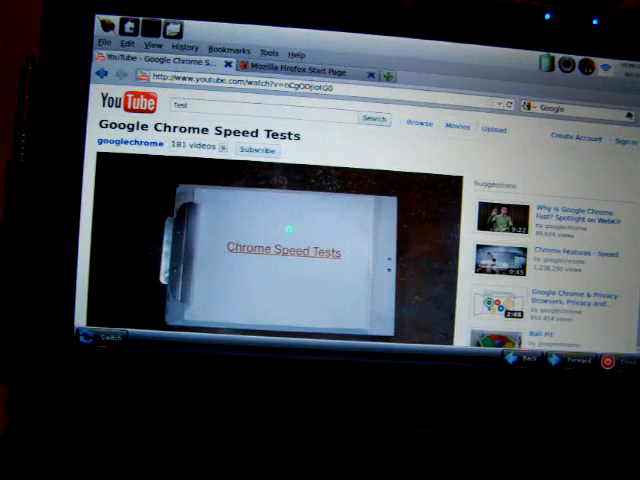
pyautogui.click(287, 248)
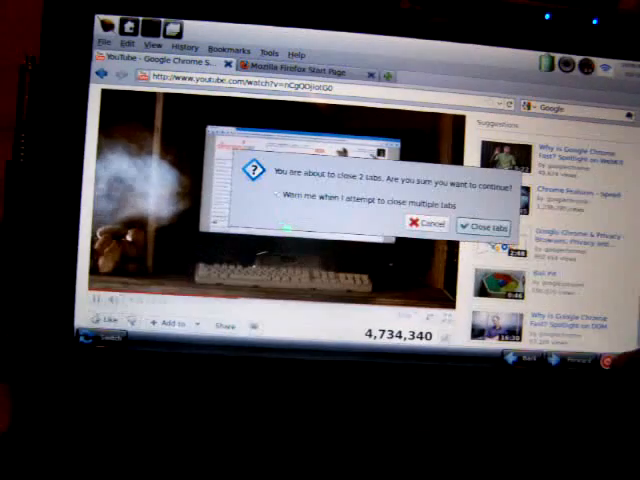
# - Close Firefox and confirm closing both open tabs
pyautogui.click(483, 225)
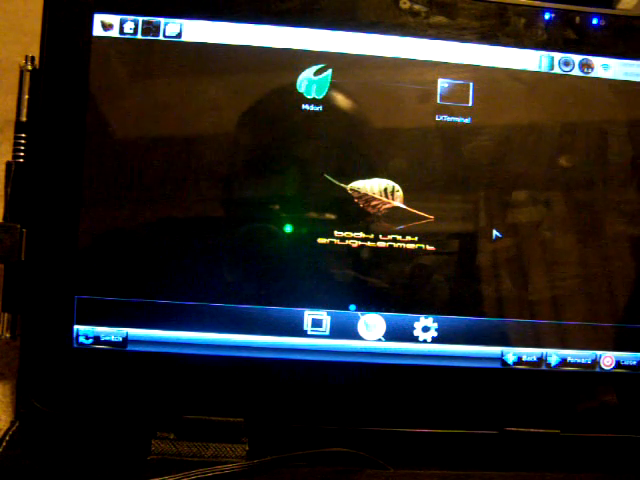
# - Open Bodhi Linux's system actions menu: Power Off, Suspend, Lock, Reboot, Hibernate, Log Out
pyautogui.click(424, 332)
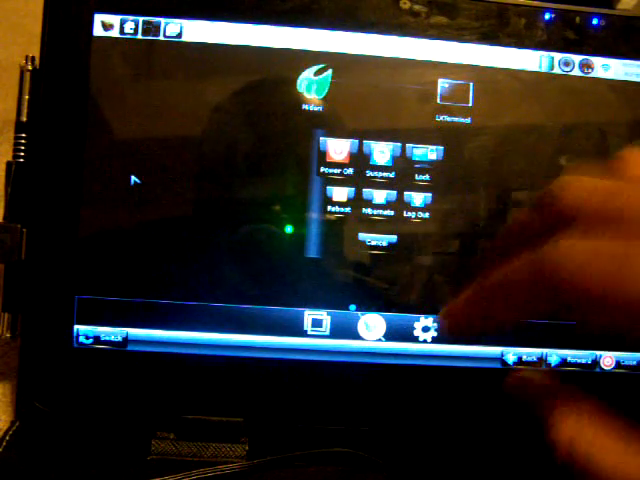